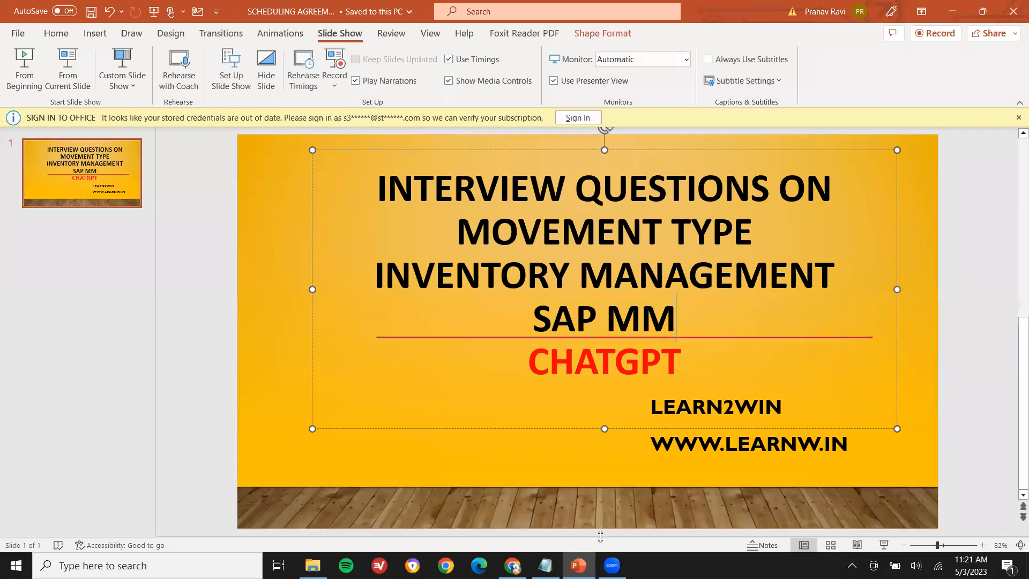
- Ask ChatGPT 'movement types in sap mm' and read through the six-item answer
left_click(511, 565)
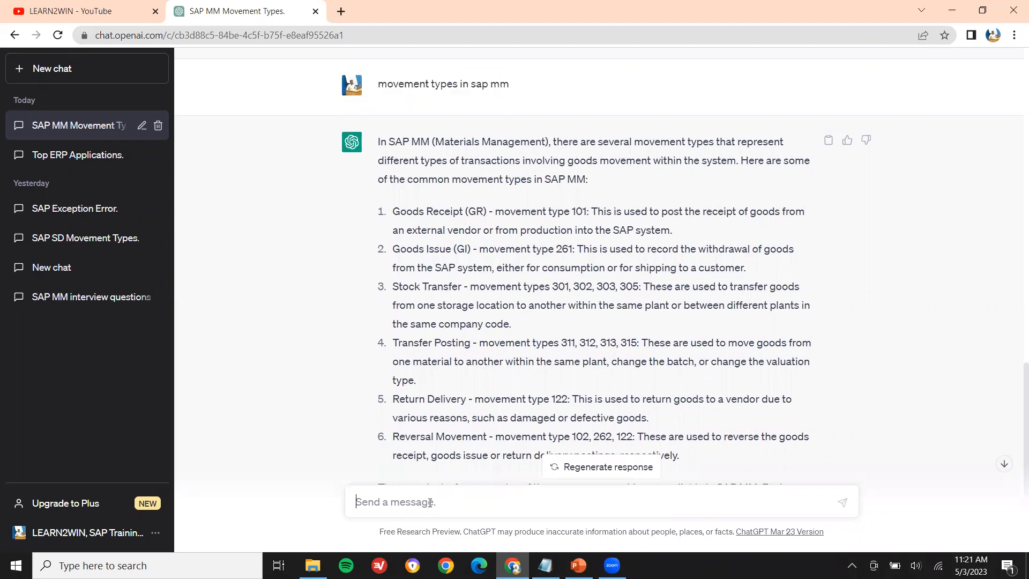
type("movement types in sap mm")
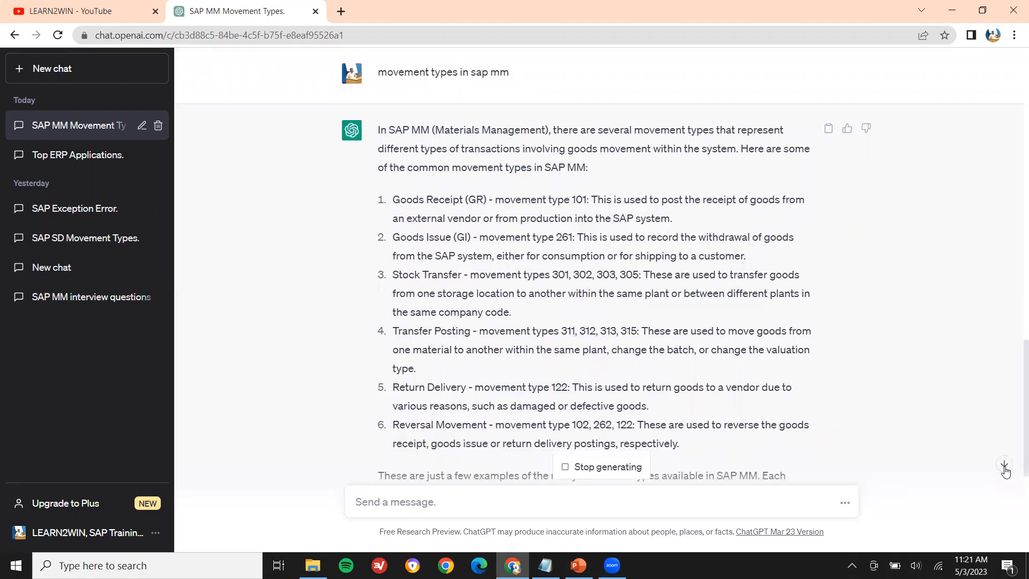
scroll("down", 3)
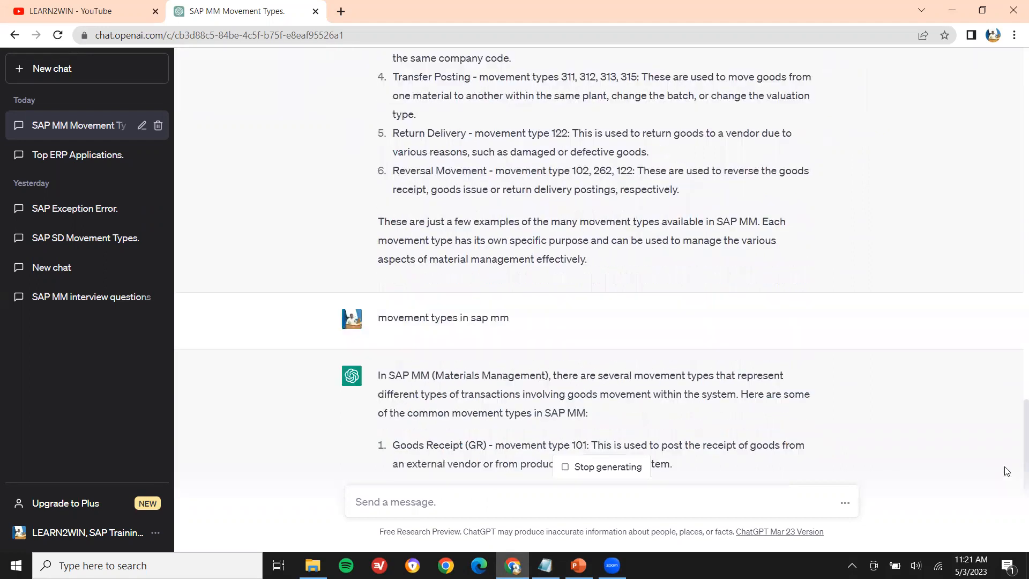
scroll("down", 3)
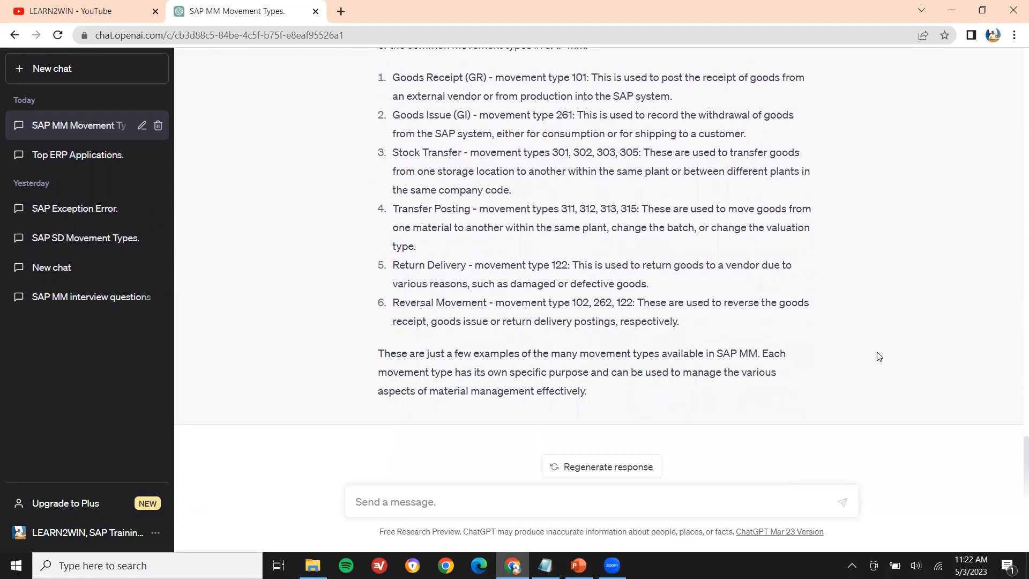
- Highlight Goods Receipt (GR), its movement type 101, then the term Goods Issue
scroll("up", 3)
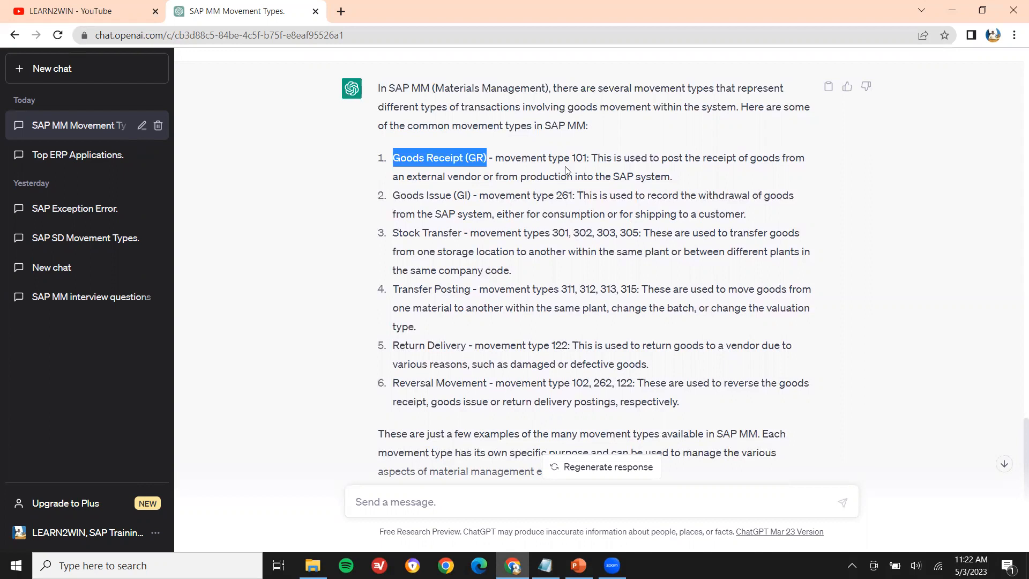
double_click(578, 158)
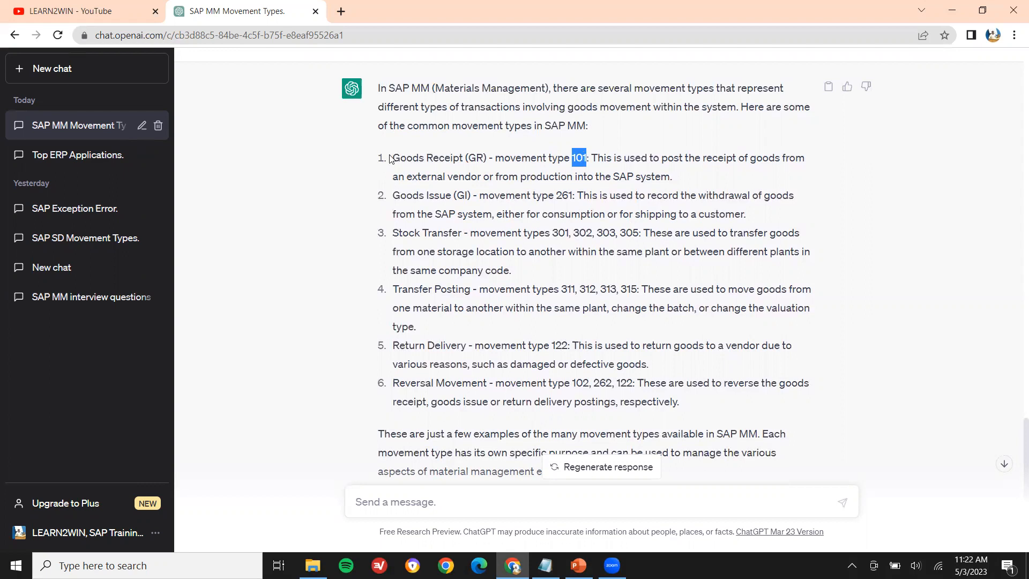
left_click_drag(393, 157, 672, 175)
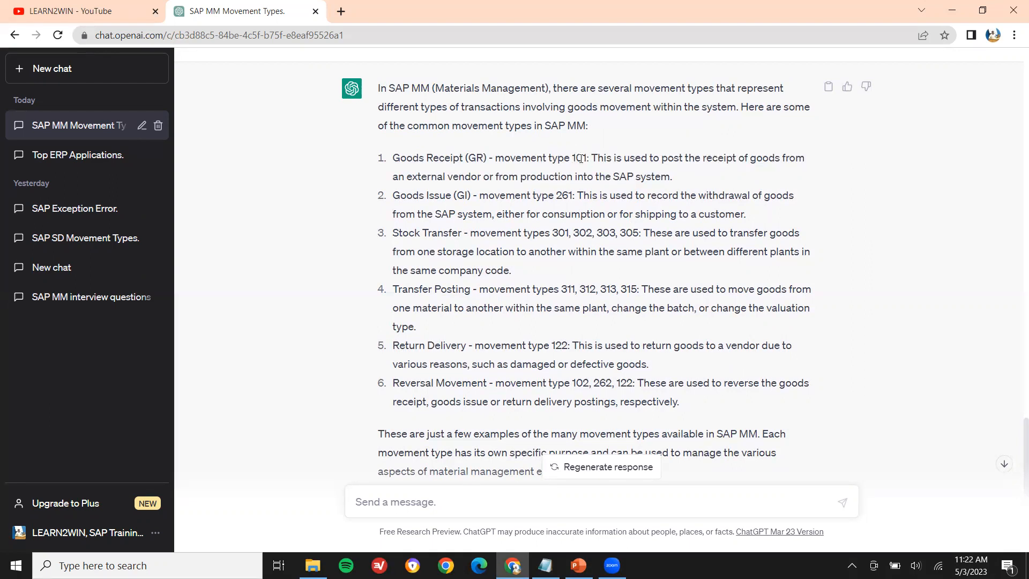
double_click(578, 158)
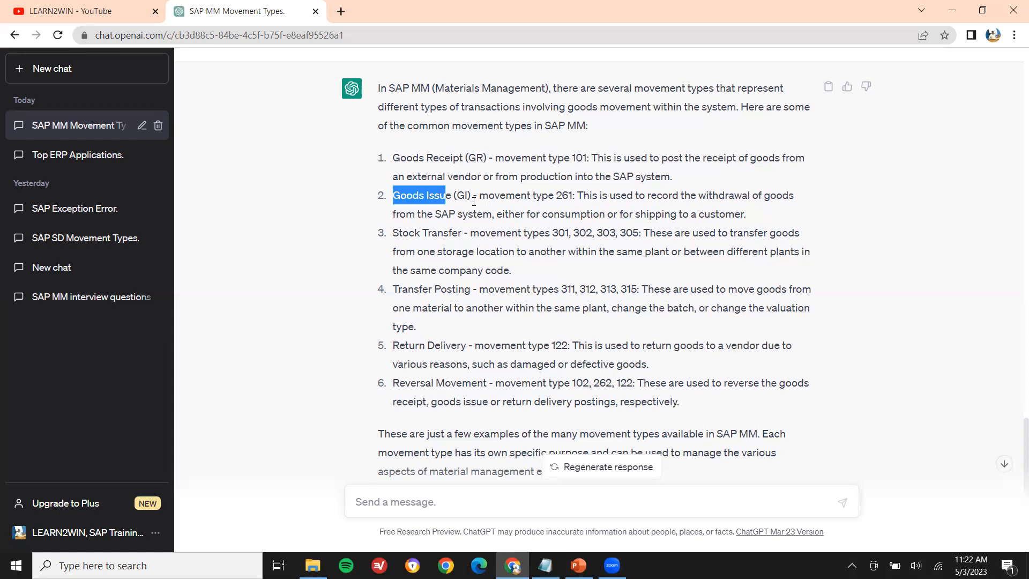
- Highlight movement type 261 for Goods Issue in item 2
left_click_drag(393, 195, 746, 214)
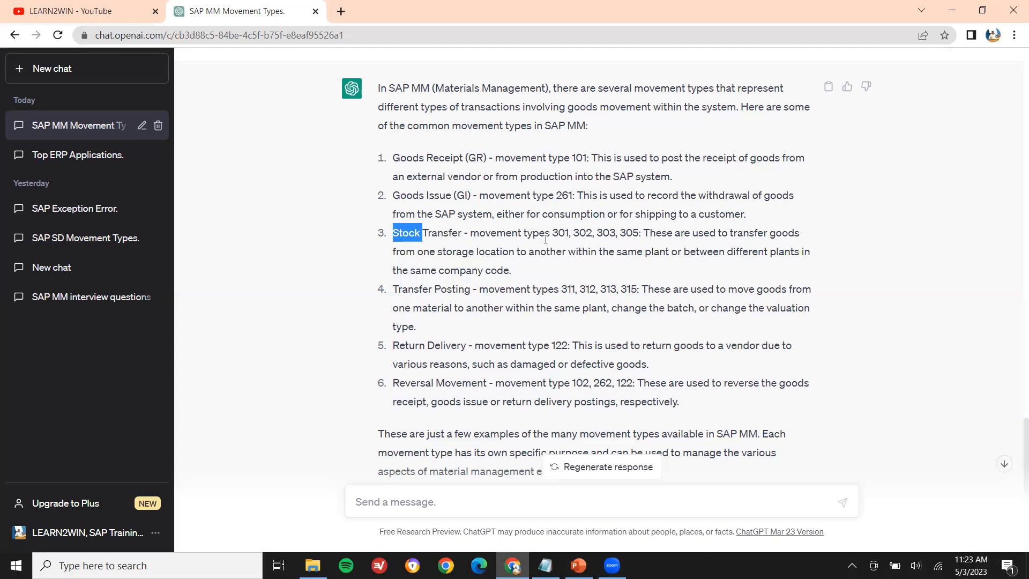
- Highlight Stock Transfer and one of its movement type numbers in item 3
double_click(560, 232)
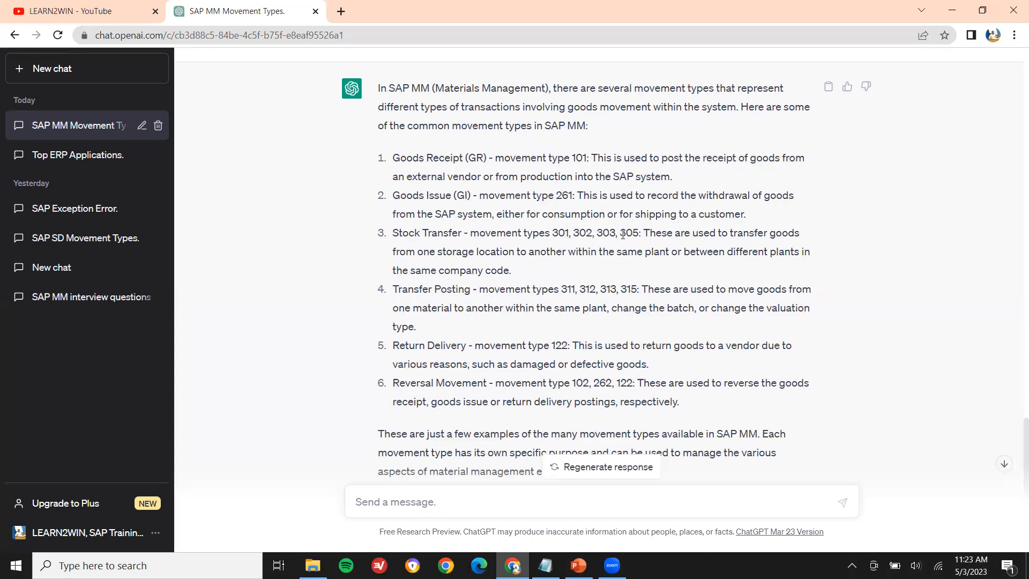
double_click(605, 232)
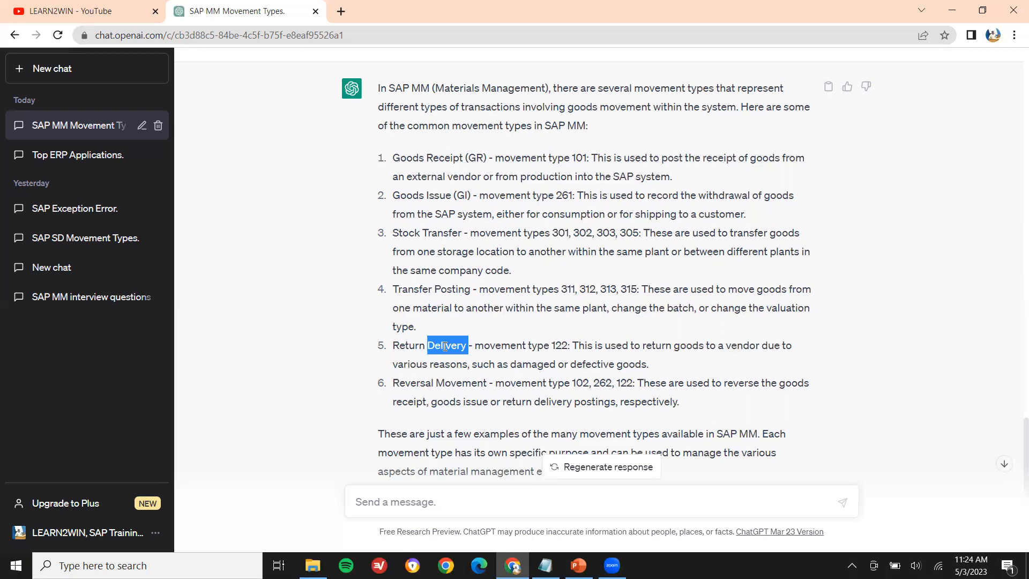
- Highlight Delivery in Return Delivery and its movement type 122 in item 5
double_click(558, 345)
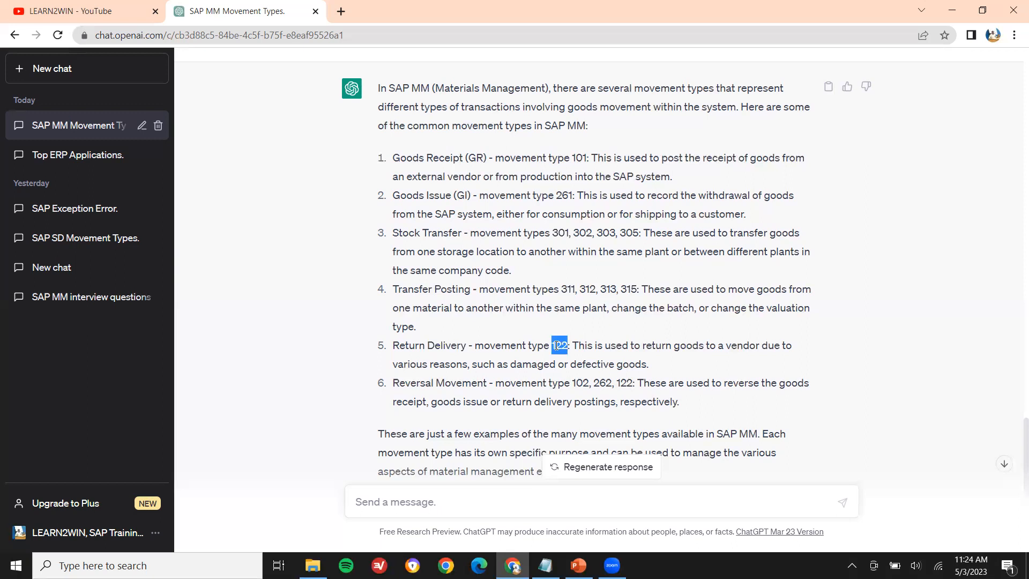
double_click(580, 383)
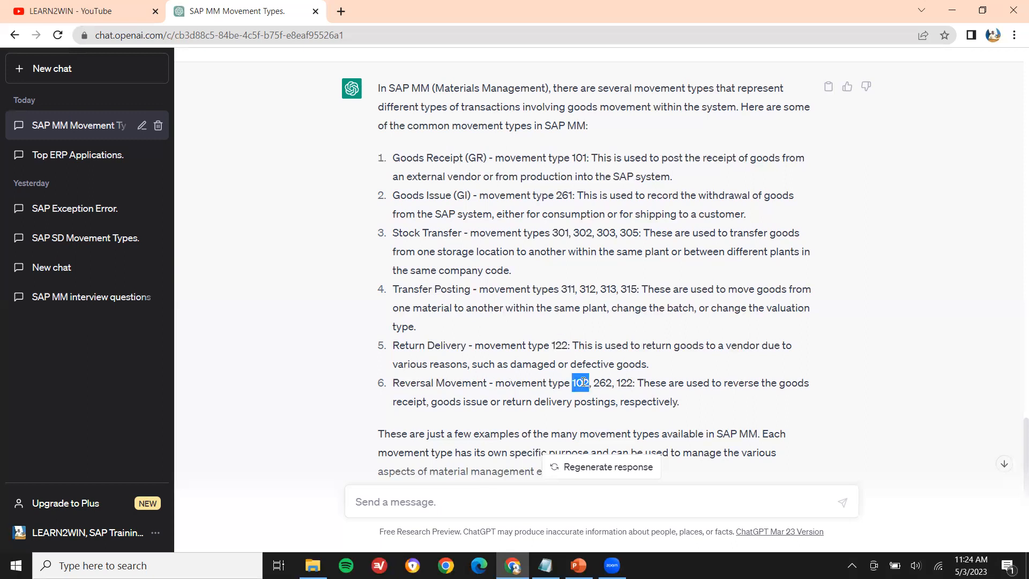